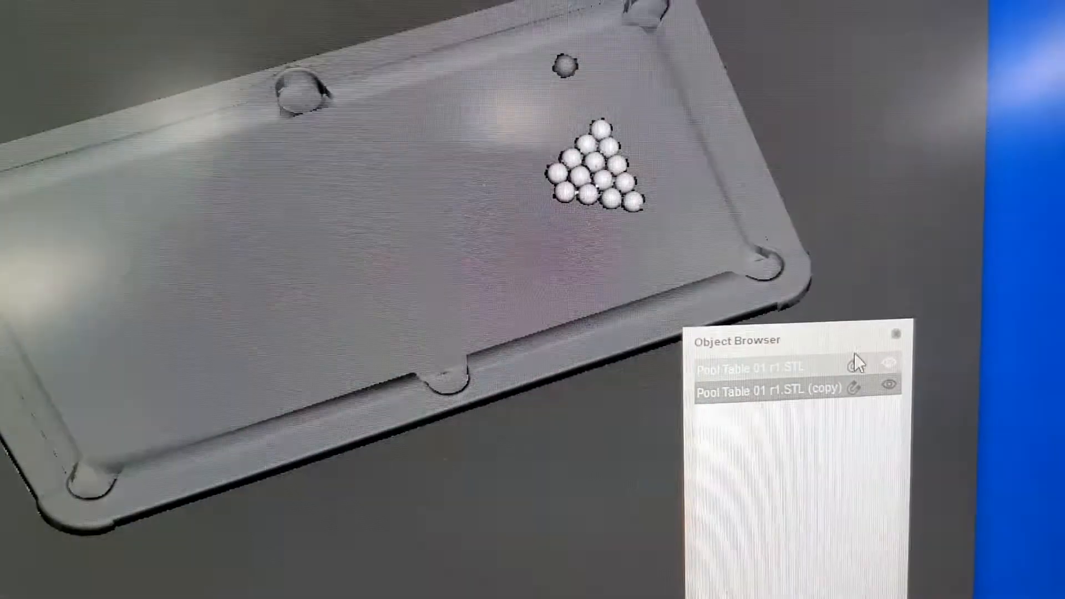
Select the Pool Table 01 r1.STL object and its copy together in the Object Browser.
left_click(774, 388)
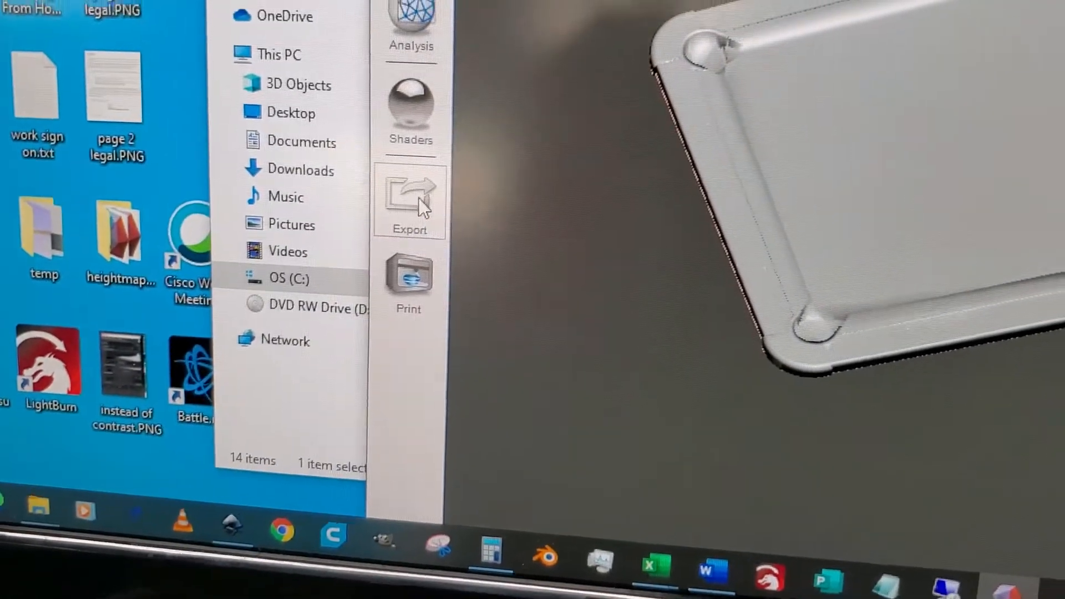
Start the export of the selected objects, bringing up the STL save dialog.
left_click(409, 201)
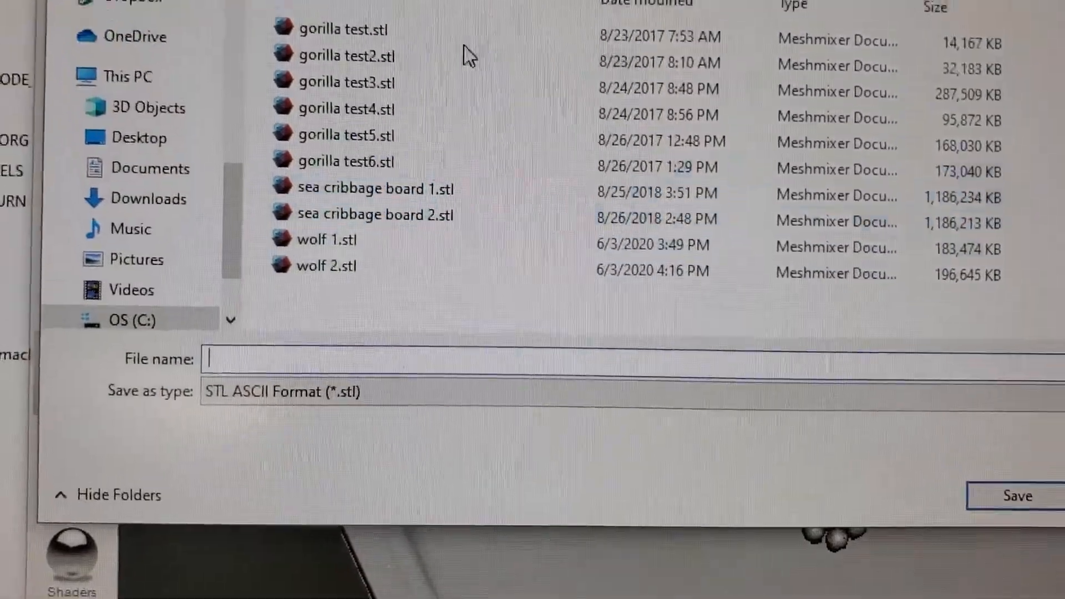